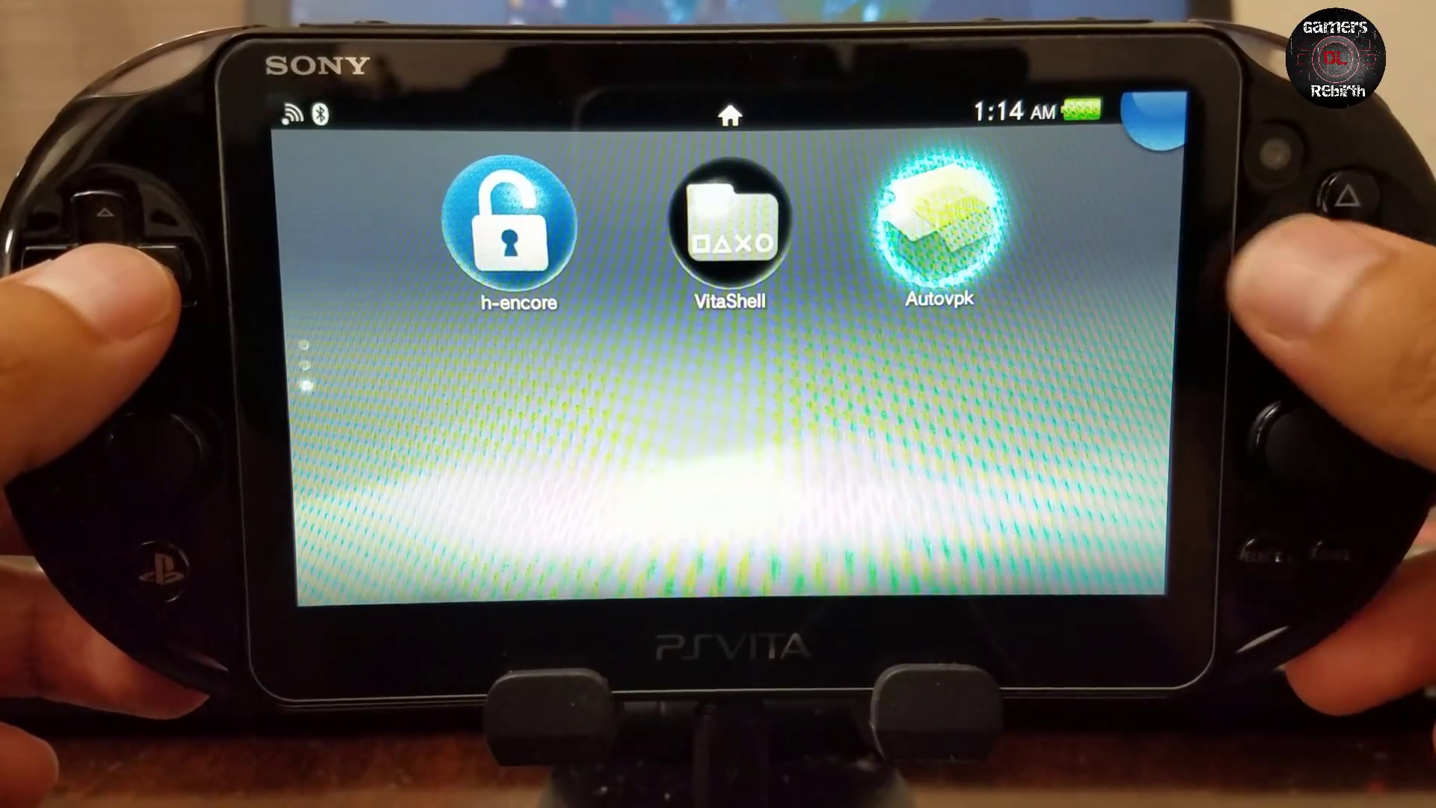
Launch the AutoVPK homebrew app from the home screen beside h-encore and VitaShell.
click(936, 228)
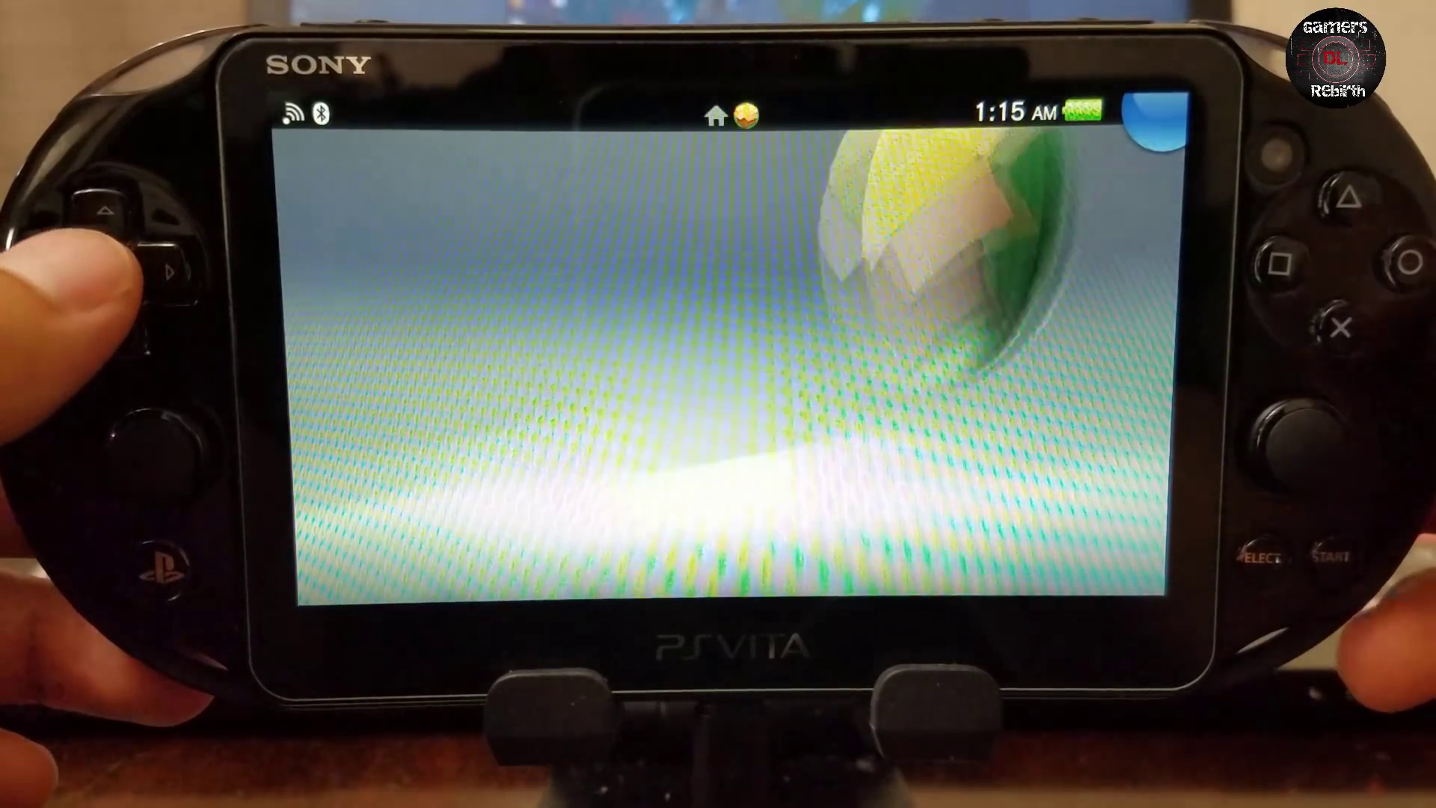